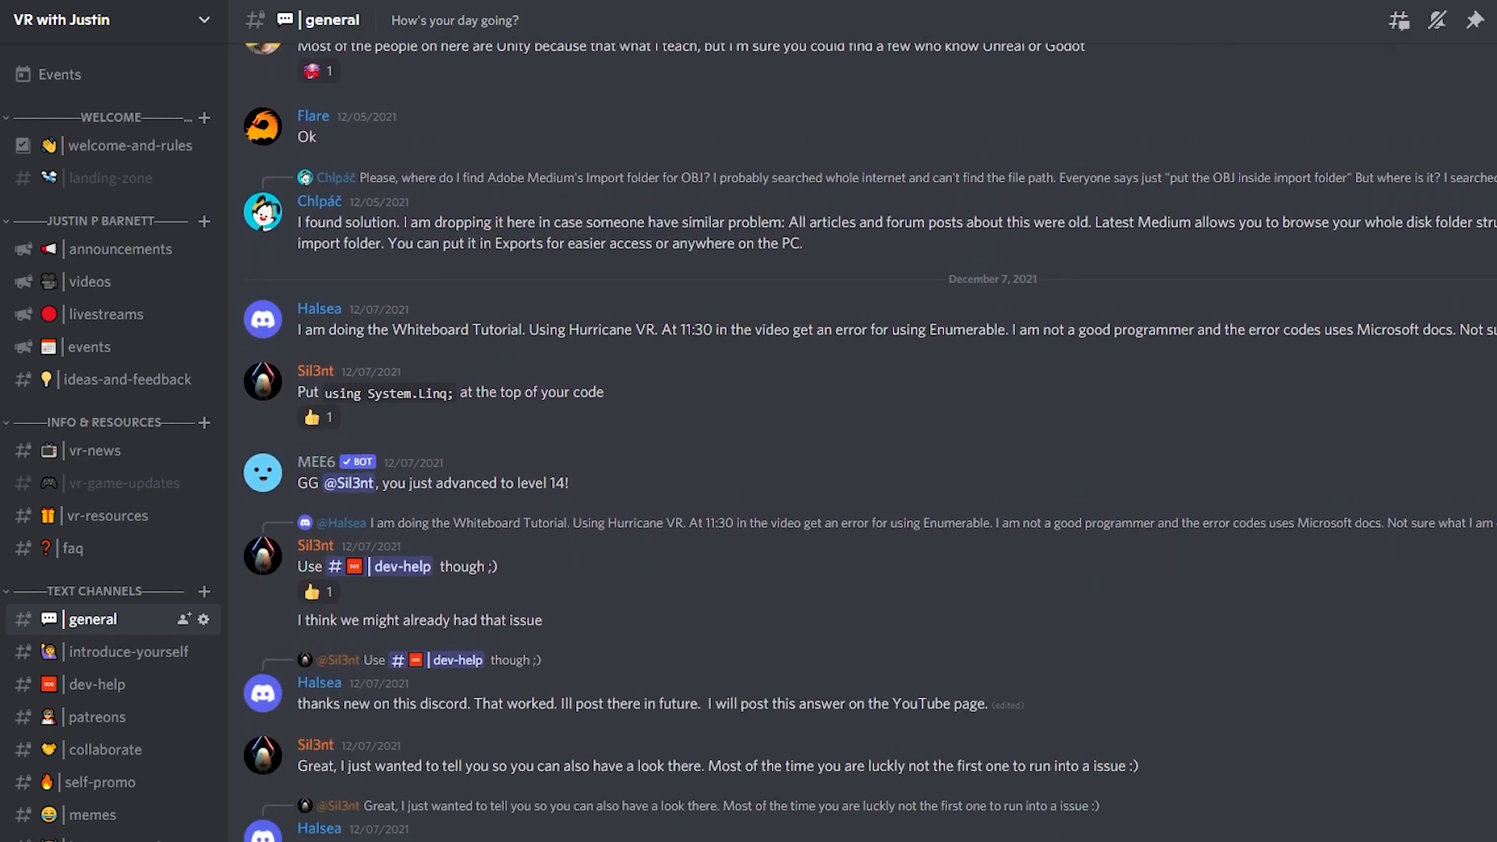
pyautogui.scroll(-3)
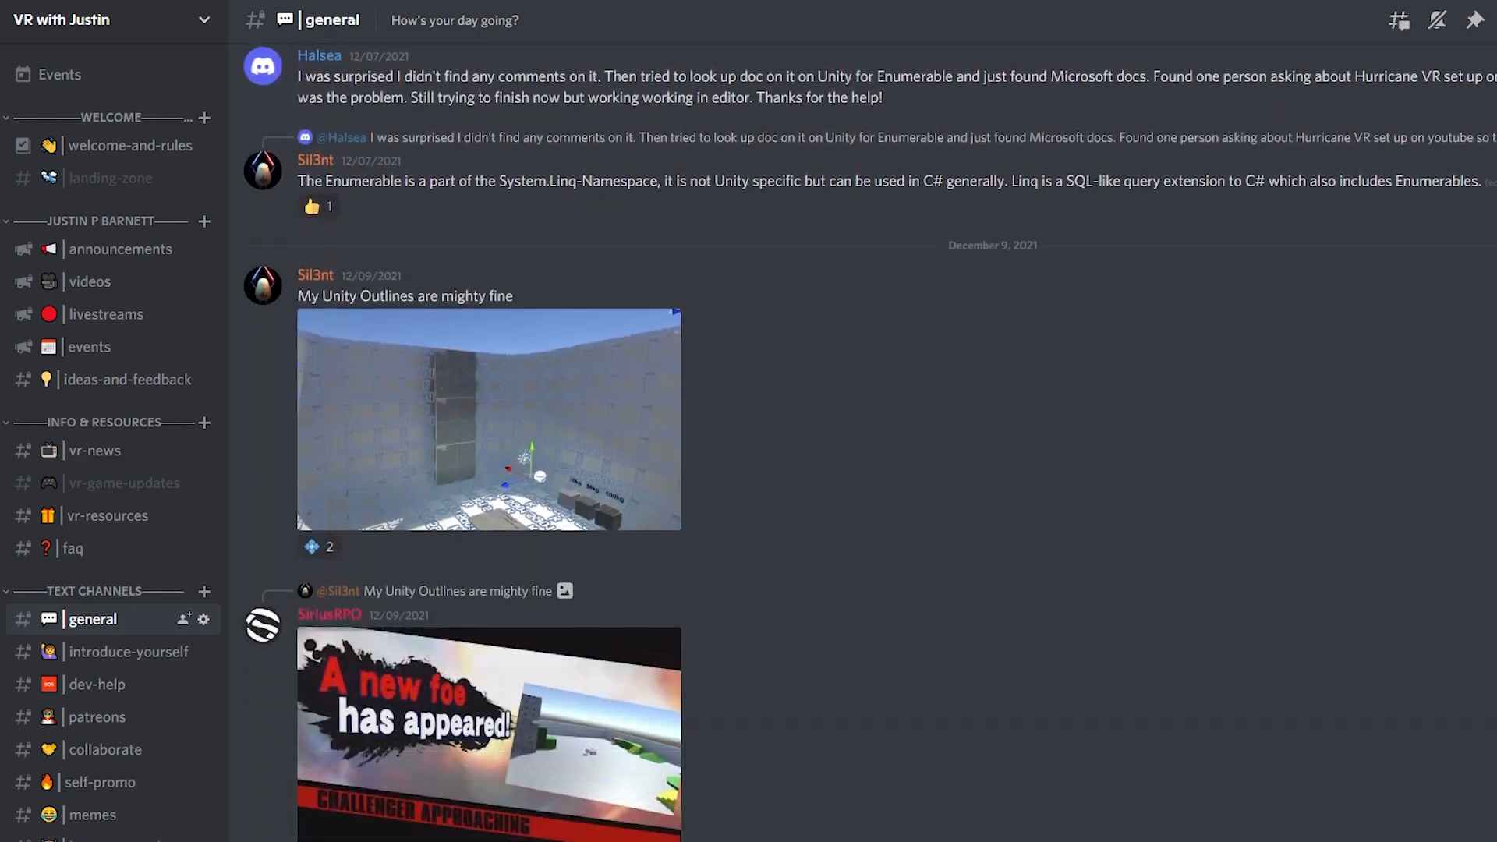